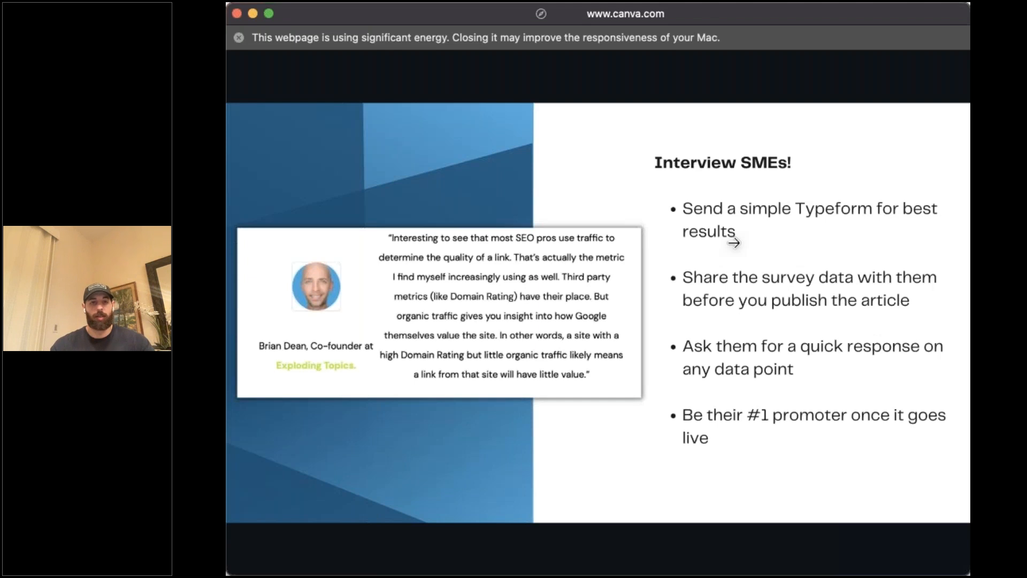
pyautogui.moveTo(571, 252)
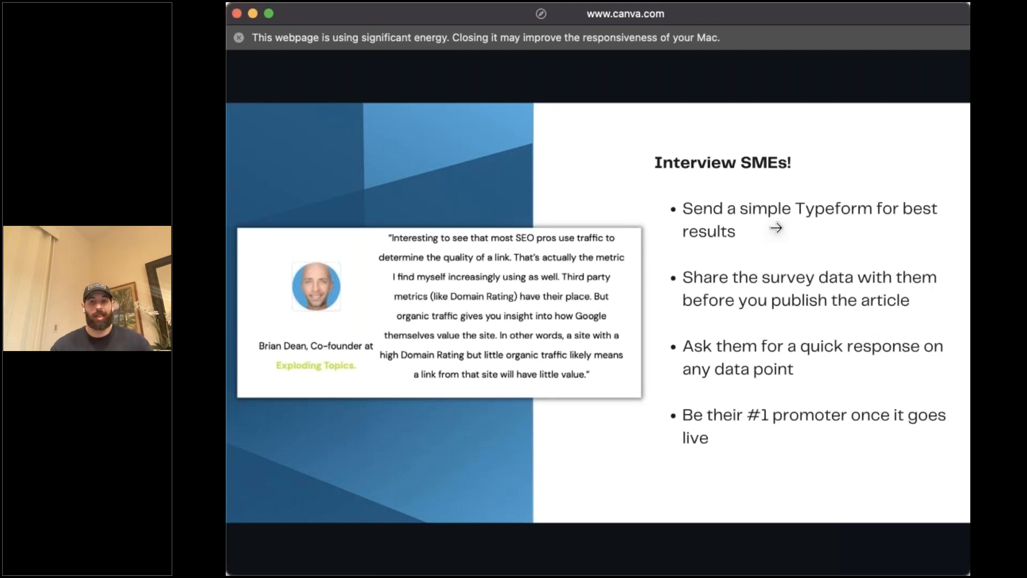
pyautogui.moveTo(834, 280)
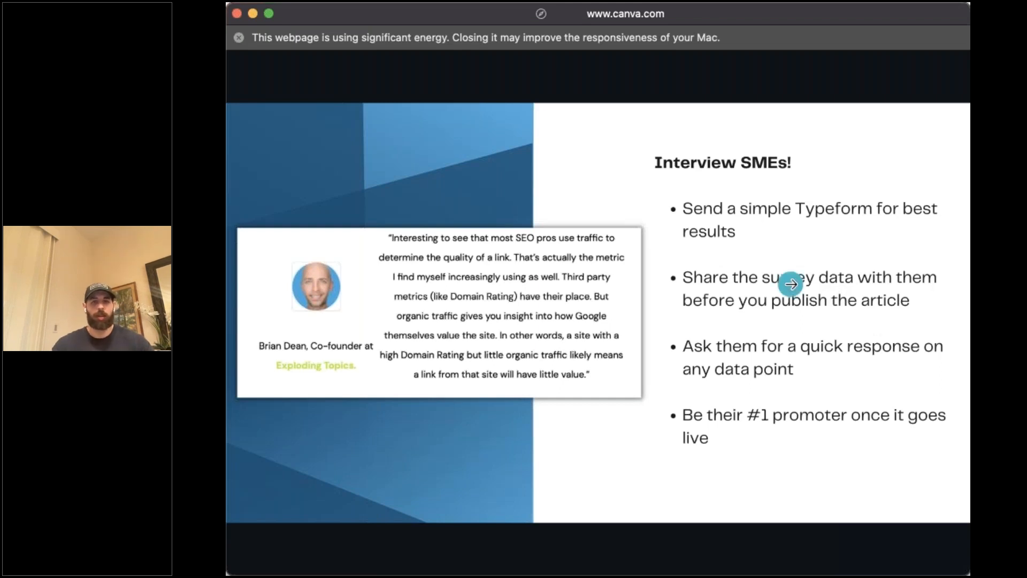
pyautogui.moveTo(572, 300)
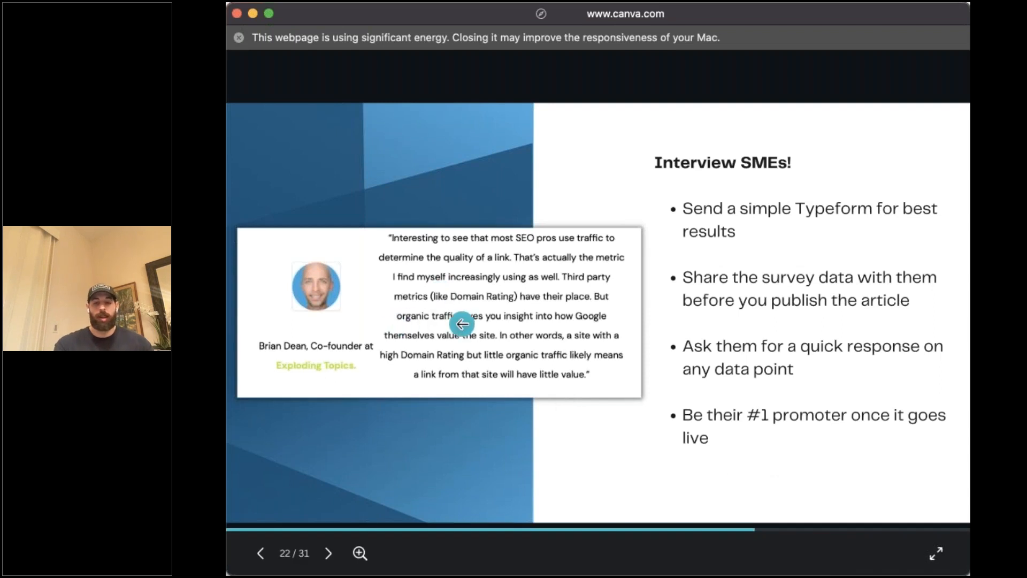
# - Advance to the 'Long-form content pillar piece' slide showing the backlinks study screenshot
pyautogui.click(329, 552)
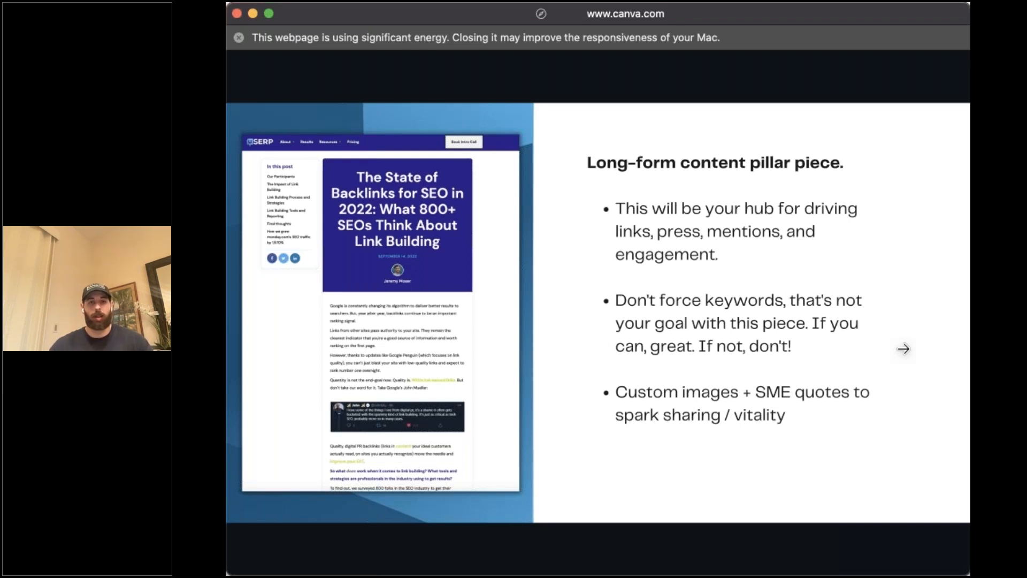
pyautogui.moveTo(875, 332)
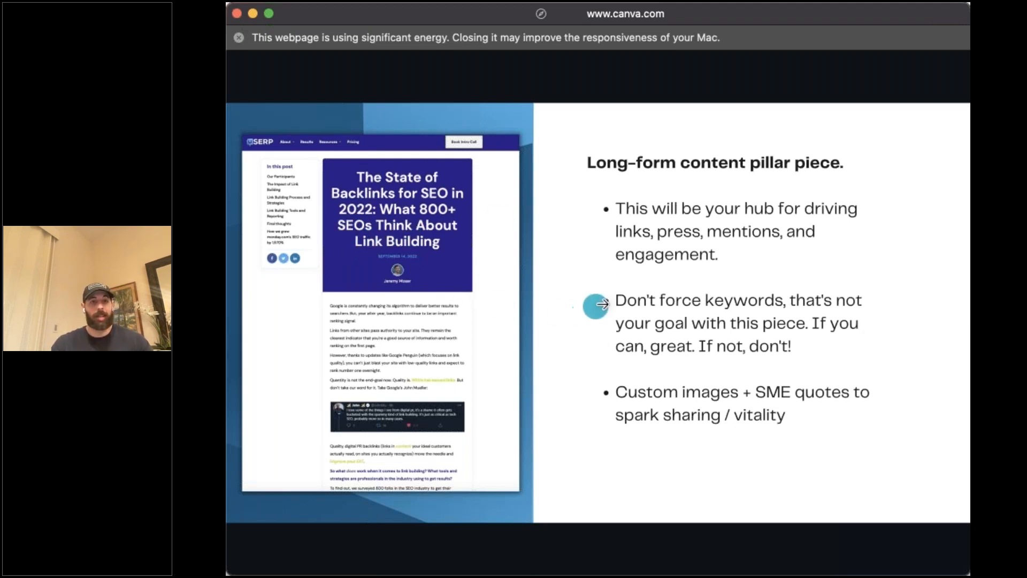
pyautogui.moveTo(662, 286)
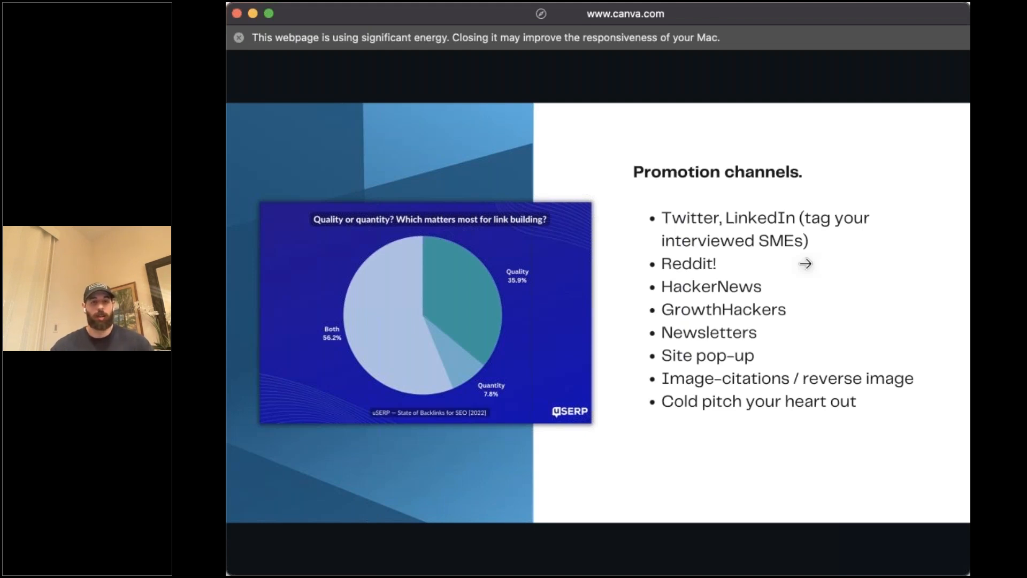
pyautogui.moveTo(854, 371)
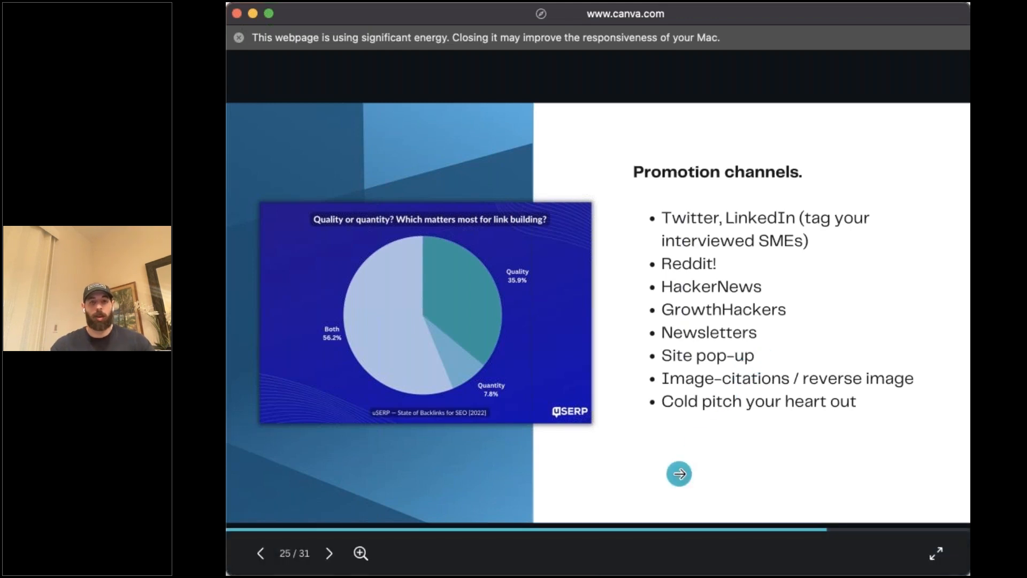
pyautogui.moveTo(679, 473)
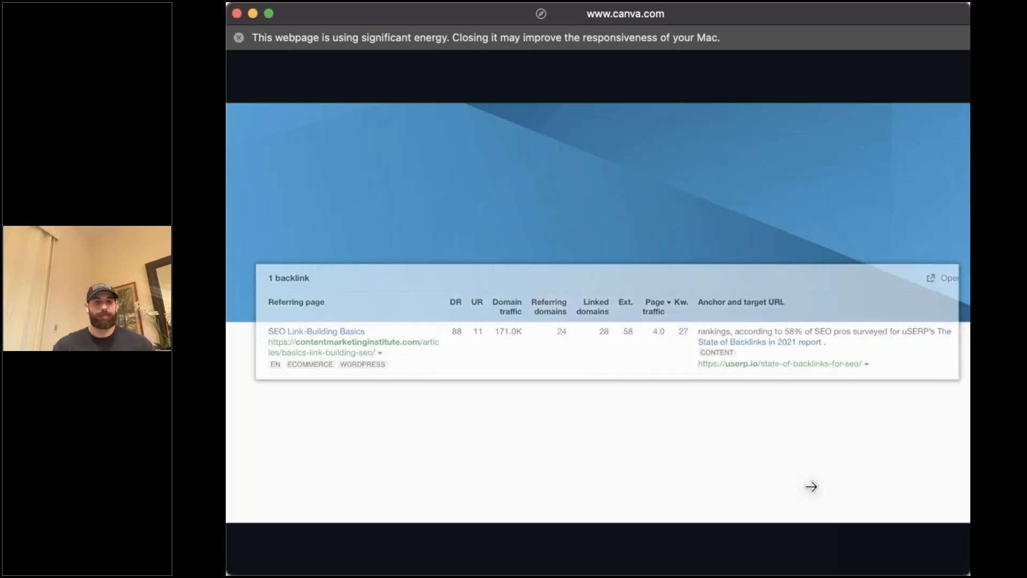
# - Click the slide to reach the 'Other link strategies that scale' section title
pyautogui.click(811, 487)
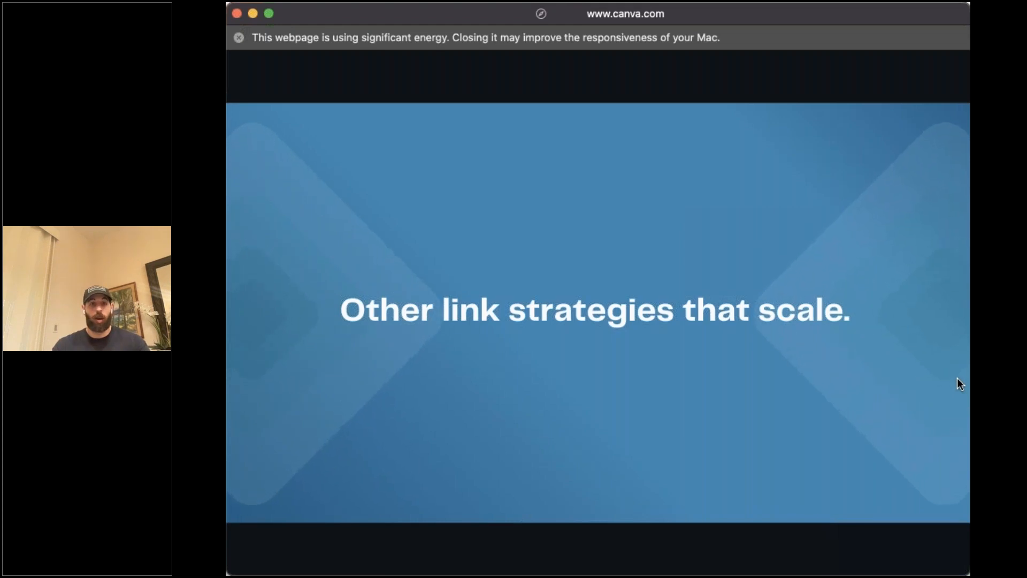
pyautogui.moveTo(930, 385)
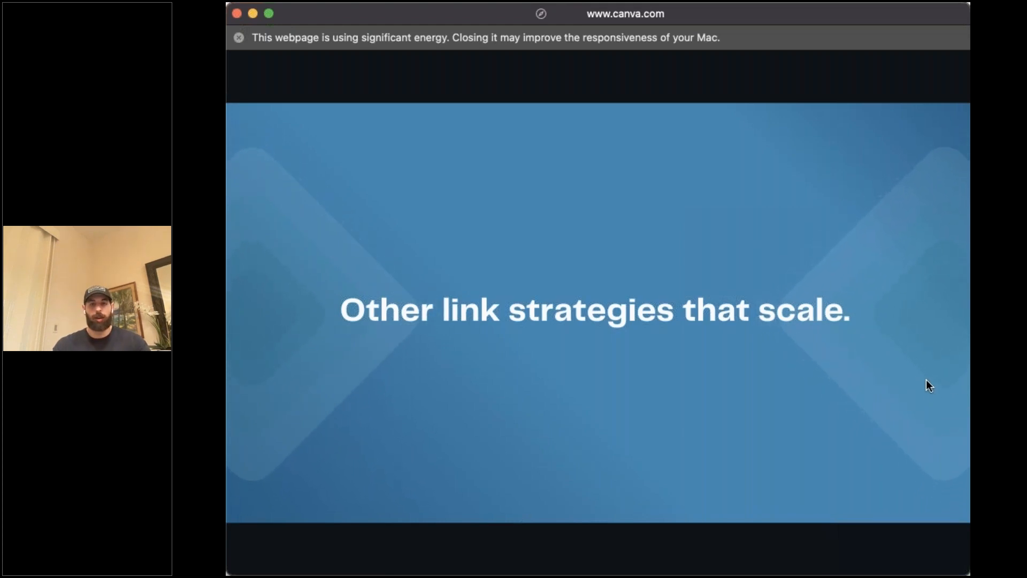